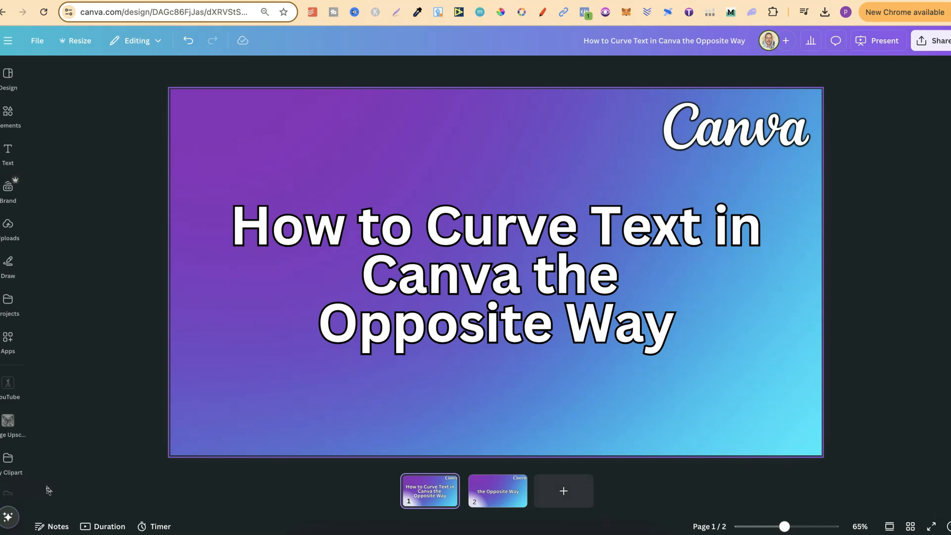
pyautogui.moveTo(501, 508)
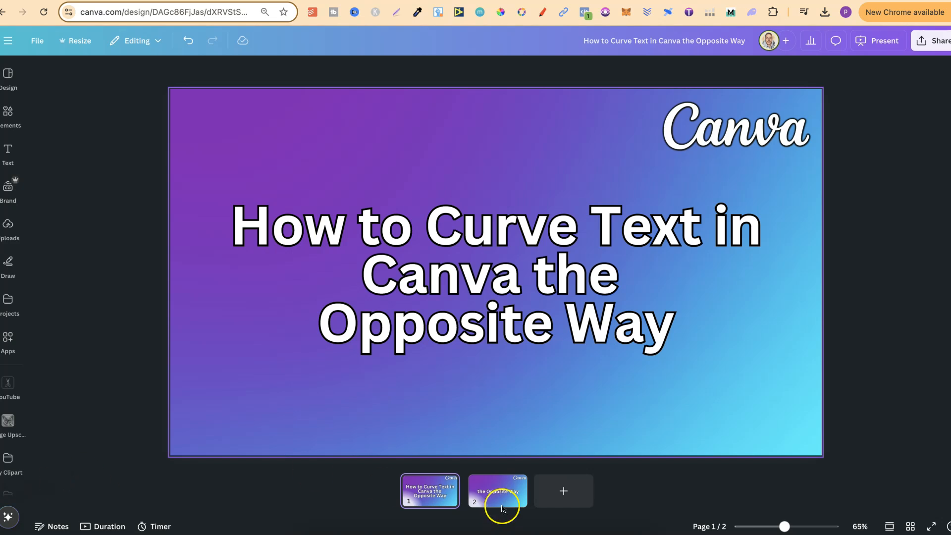
# - Go to slide 2 containing the 'the Opposite Way' text
pyautogui.click(496, 490)
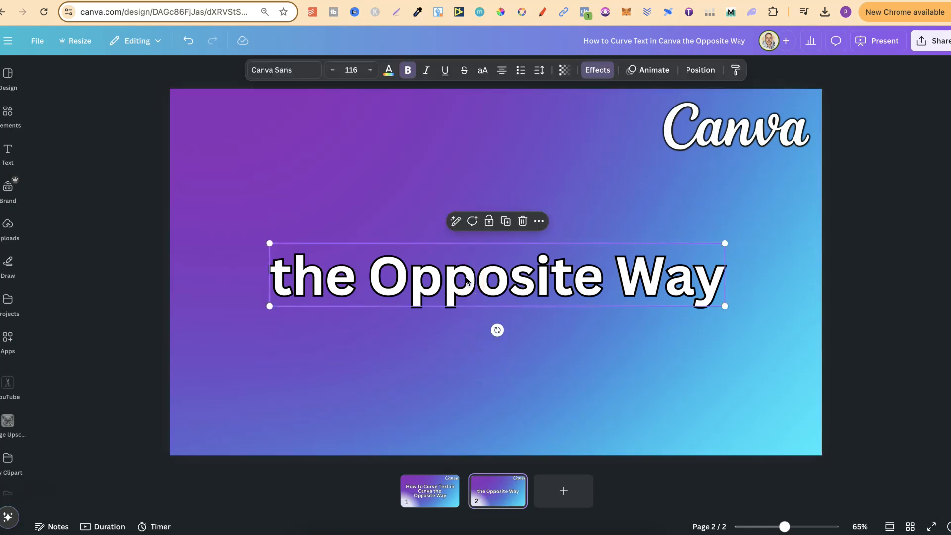
pyautogui.moveTo(610, 104)
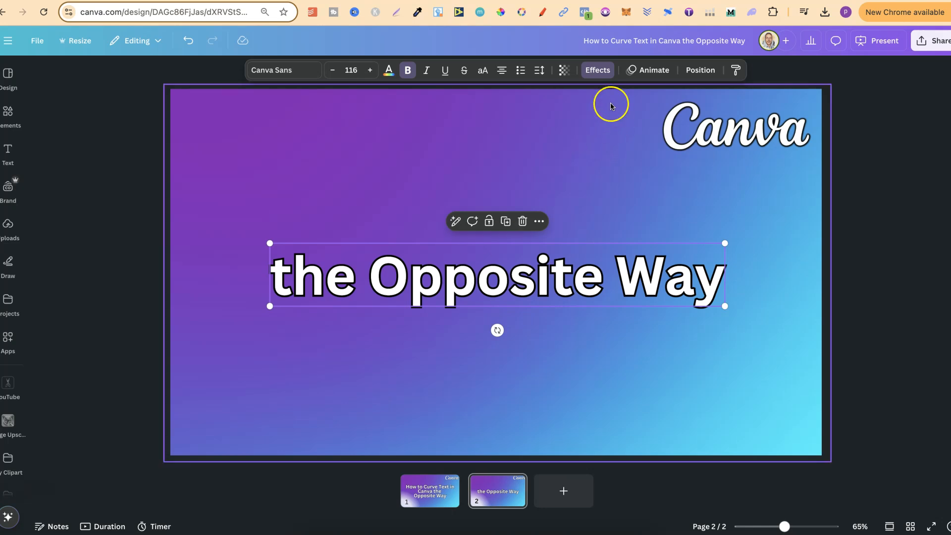
# - Apply the Curve shape effect at -52 so the text arches into a smile
pyautogui.click(596, 70)
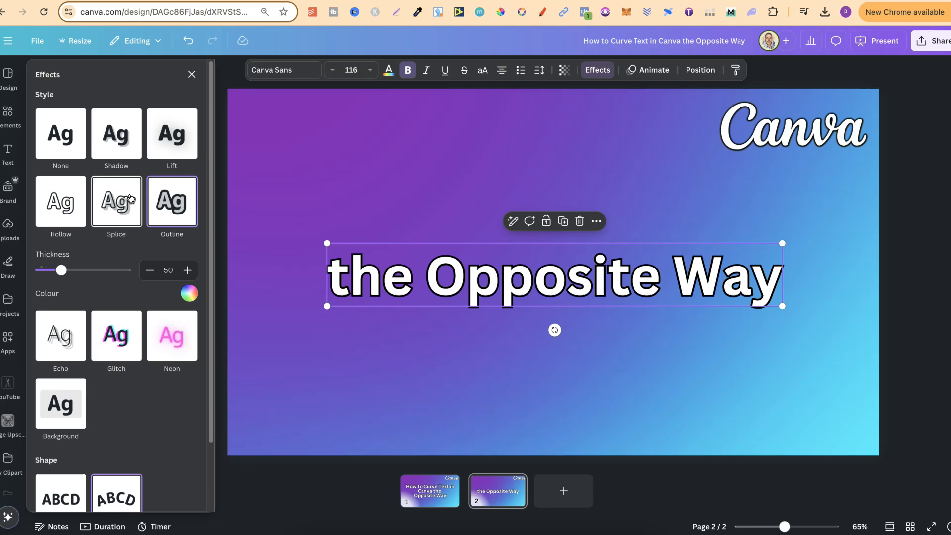
pyautogui.scroll(-3)
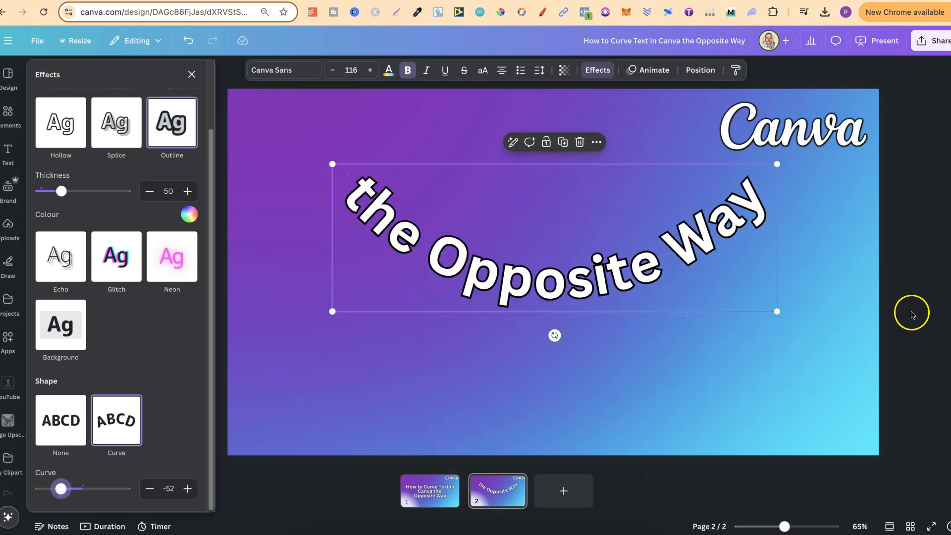
# - Deselect the text to close Effects, keeping the smile-shaped curve
pyautogui.click(191, 74)
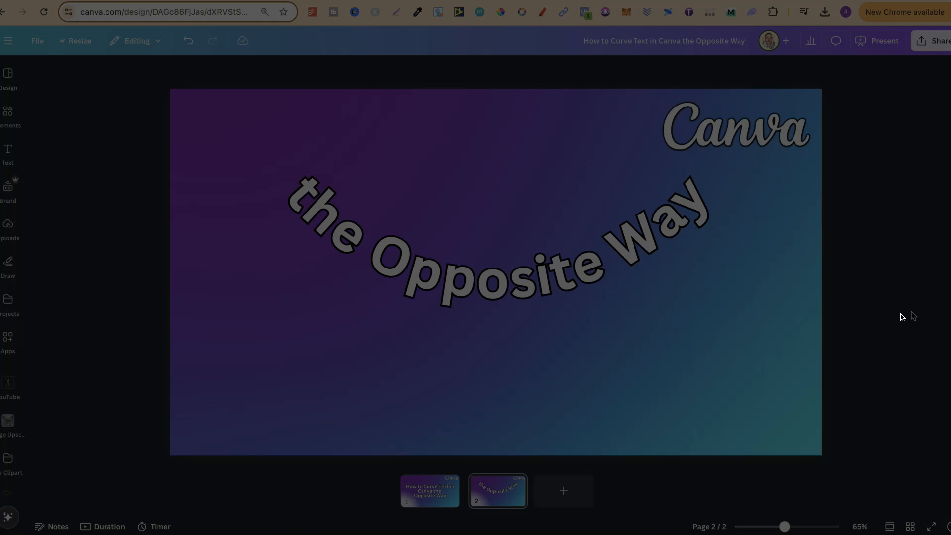
pyautogui.moveTo(912, 315)
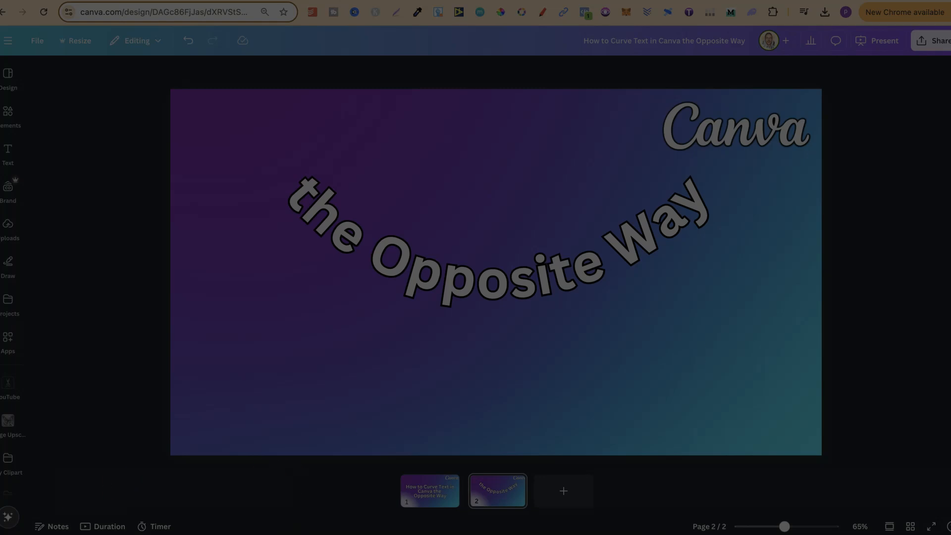